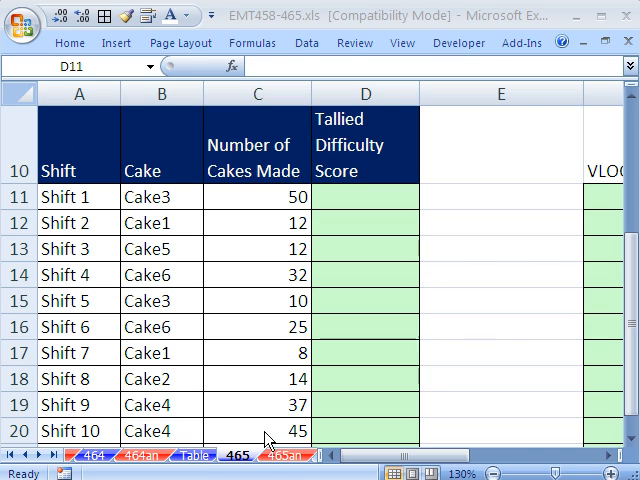
pyautogui.moveTo(518, 193)
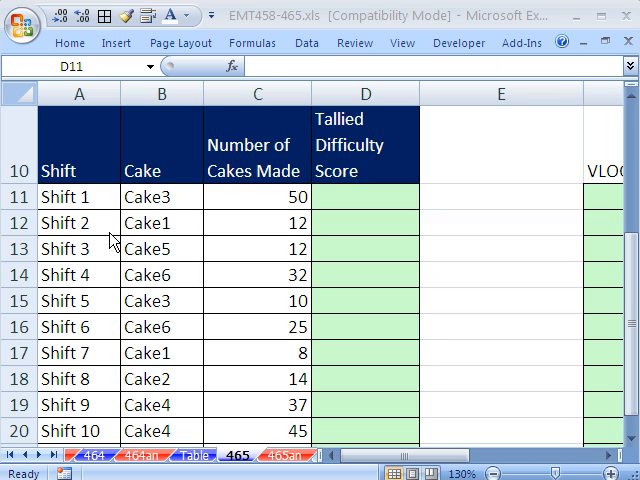
# Review the shift cakes and amounts and Cake3's score row on the Table sheet, then return to D11.
pyautogui.click(365, 196)
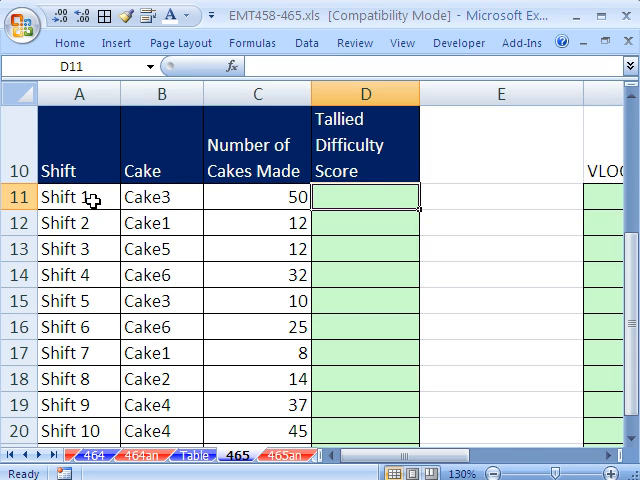
pyautogui.moveTo(185, 208)
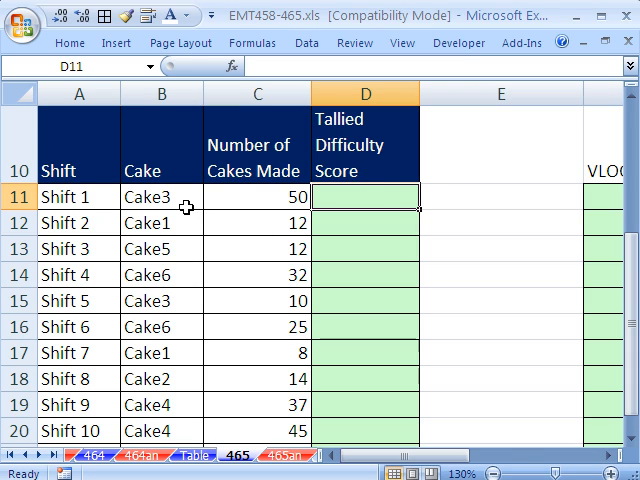
pyautogui.click(160, 222)
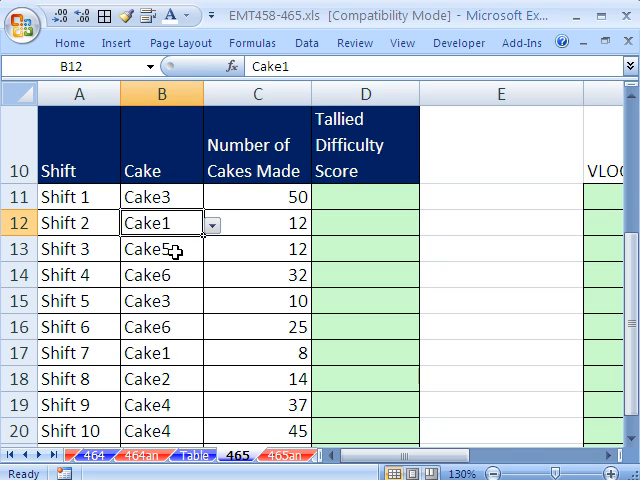
pyautogui.click(161, 248)
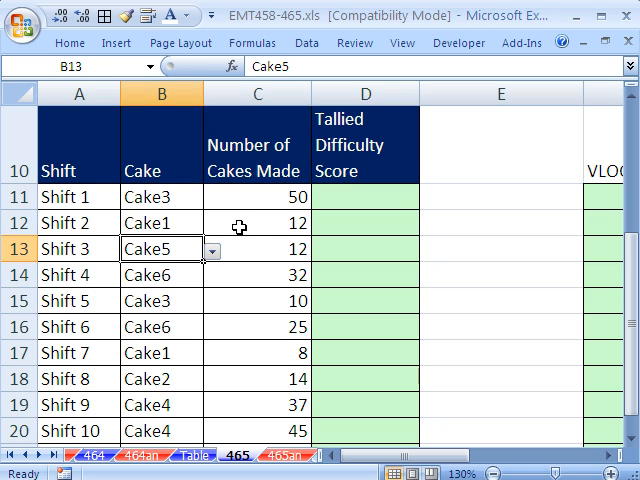
pyautogui.click(257, 195)
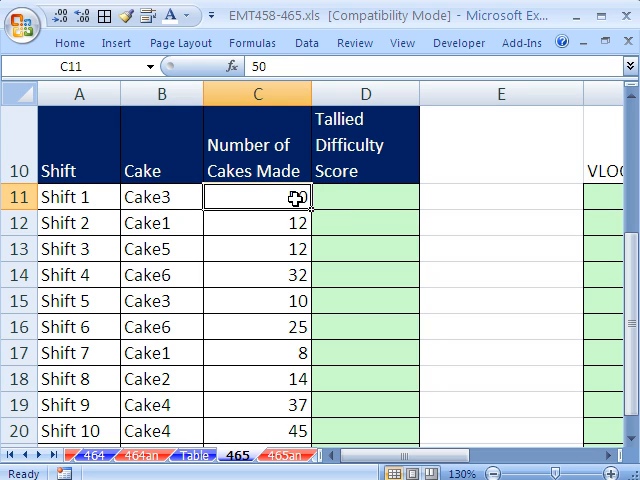
pyautogui.click(365, 195)
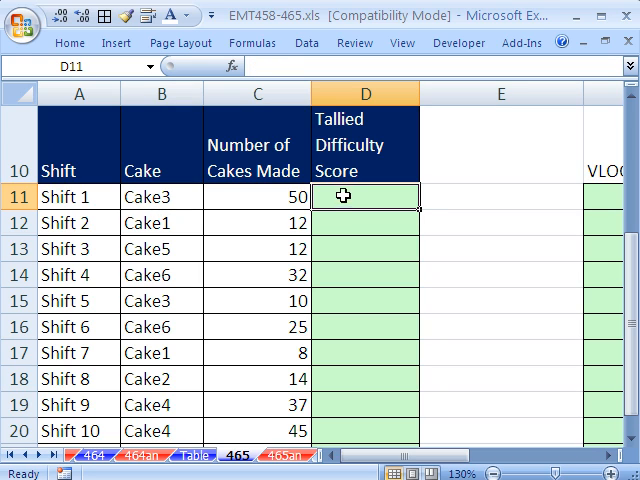
pyautogui.moveTo(199, 458)
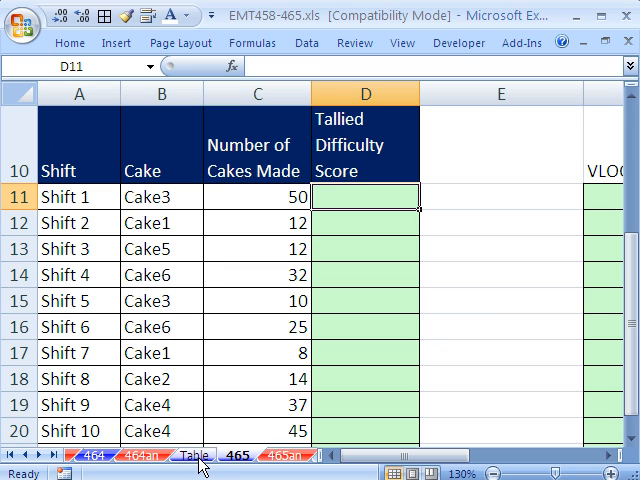
pyautogui.moveTo(177, 287)
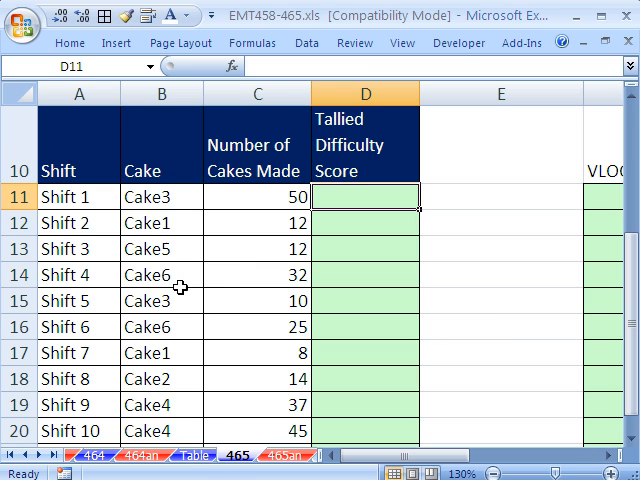
pyautogui.click(204, 455)
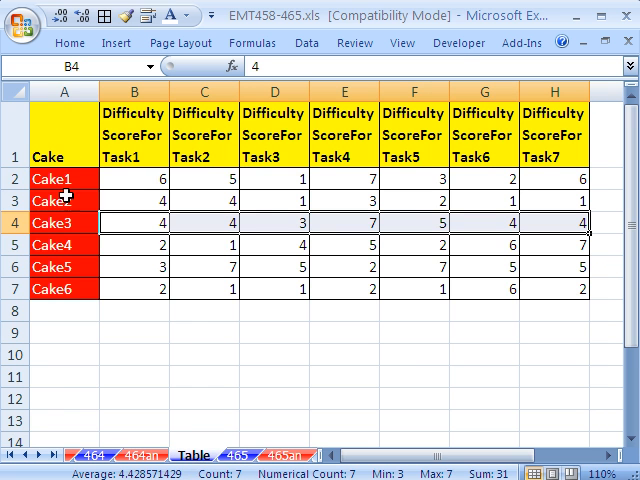
pyautogui.moveTo(133, 230); pyautogui.dragTo(202, 230)
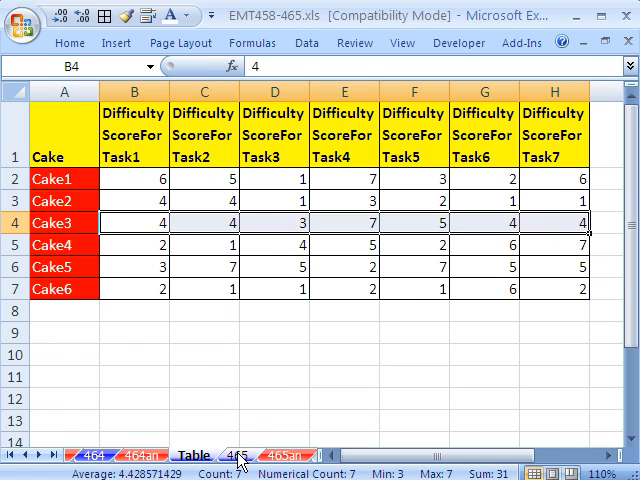
pyautogui.click(301, 453)
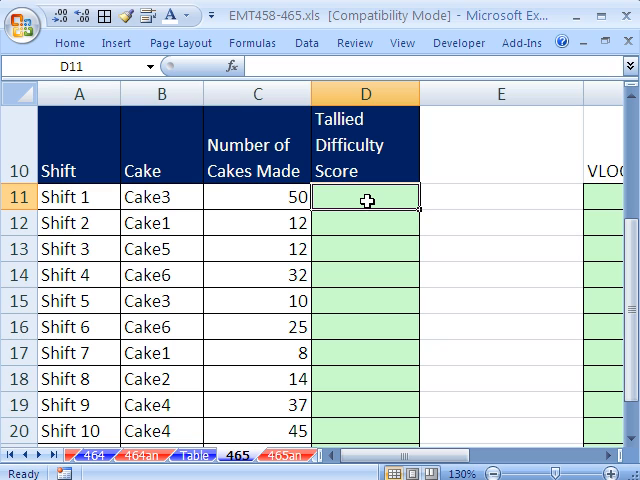
pyautogui.moveTo(225, 425)
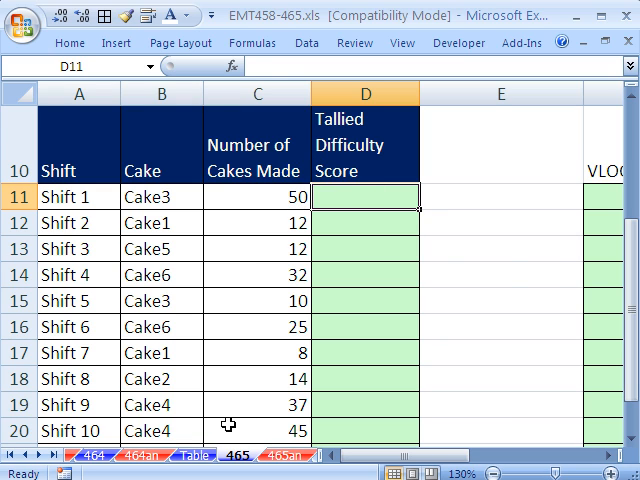
pyautogui.click(186, 455)
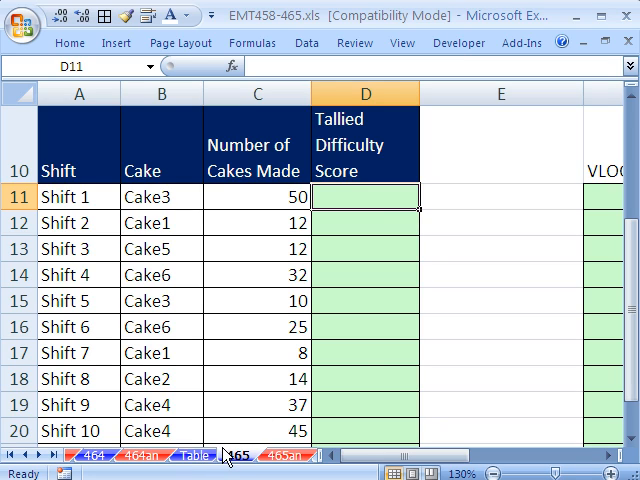
pyautogui.moveTo(371, 218)
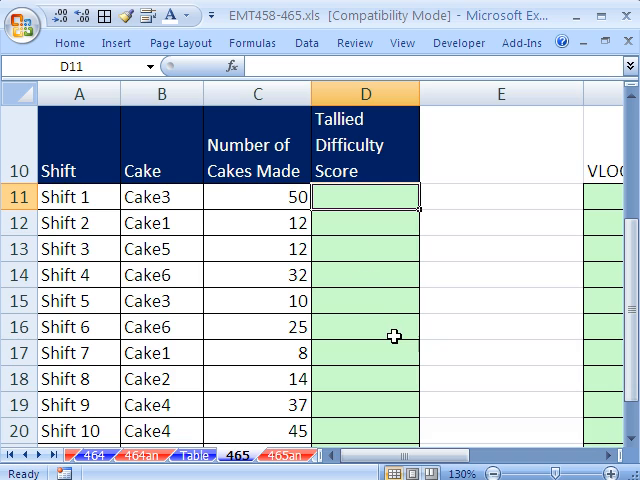
# Begin D11's formula as =INDEX over Table!$B$2:$H$7 and start a MATCH.
pyautogui.write('=i')
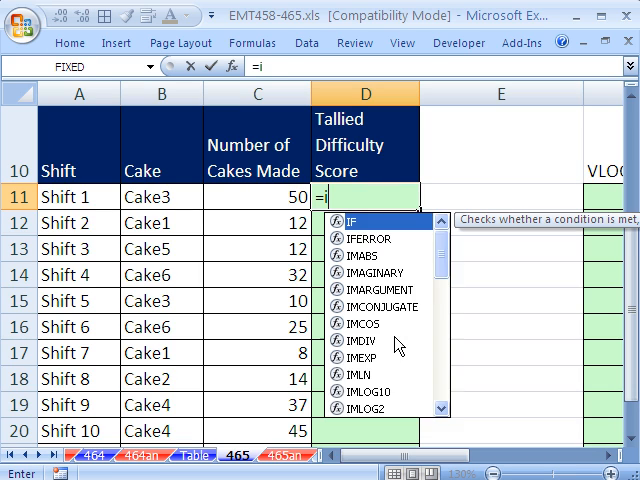
pyautogui.write('INDEX(')
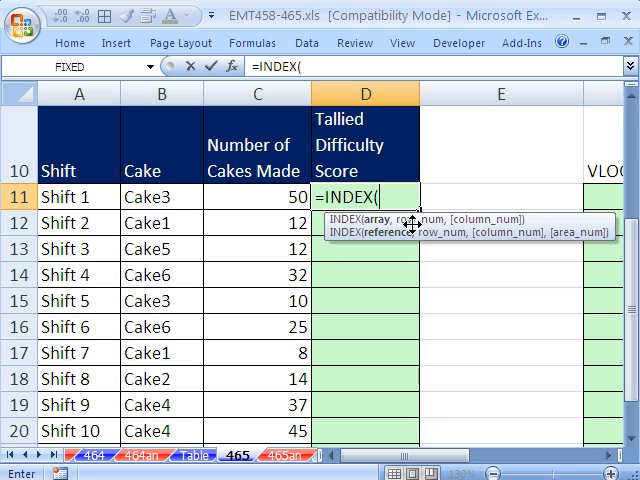
pyautogui.moveTo(428, 225)
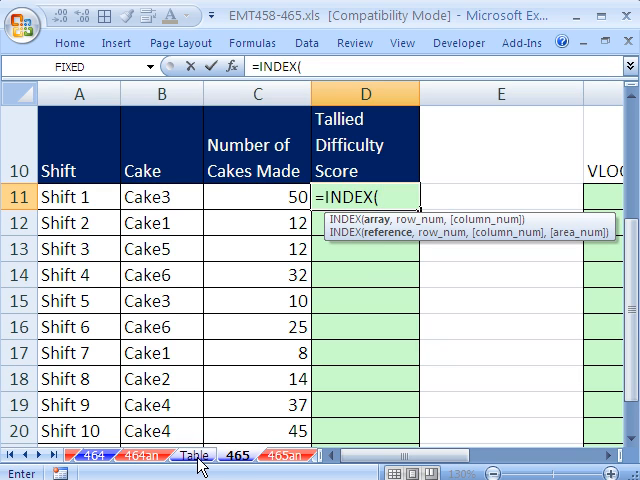
pyautogui.click(192, 455)
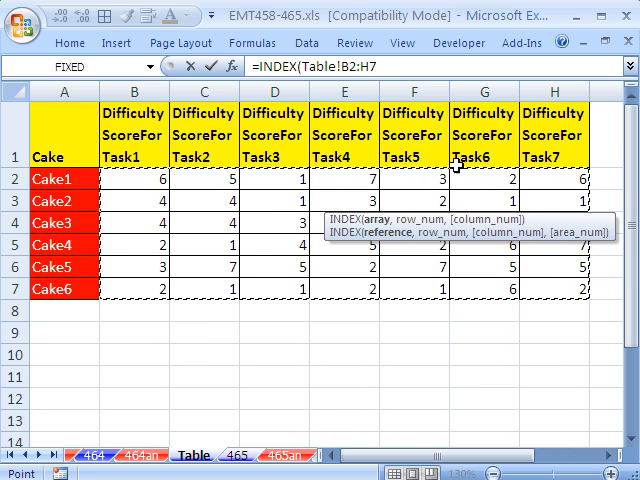
pyautogui.moveTo(348, 324)
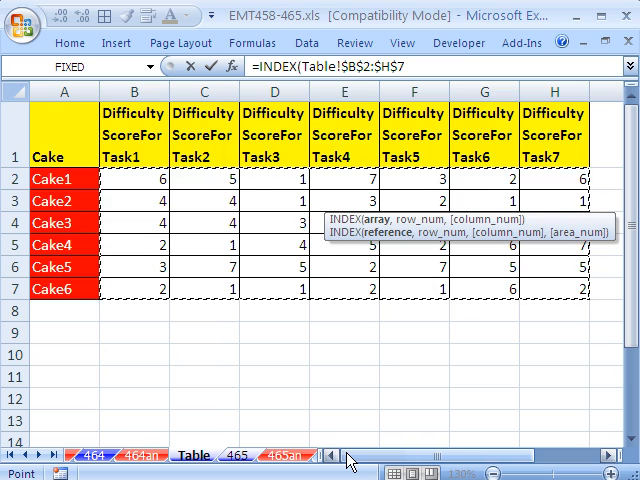
pyautogui.write(',')
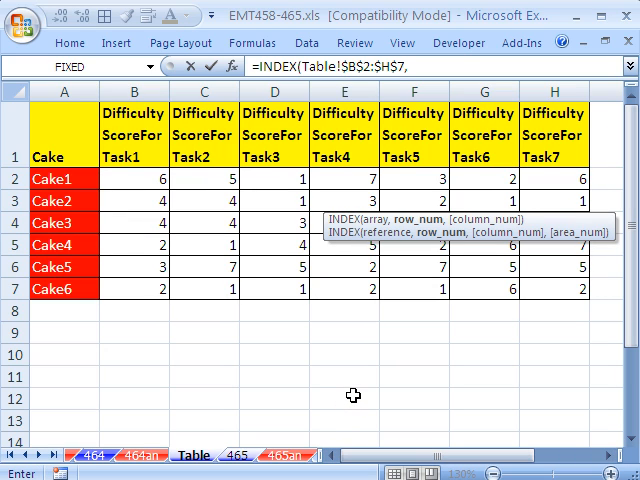
pyautogui.write('matc')
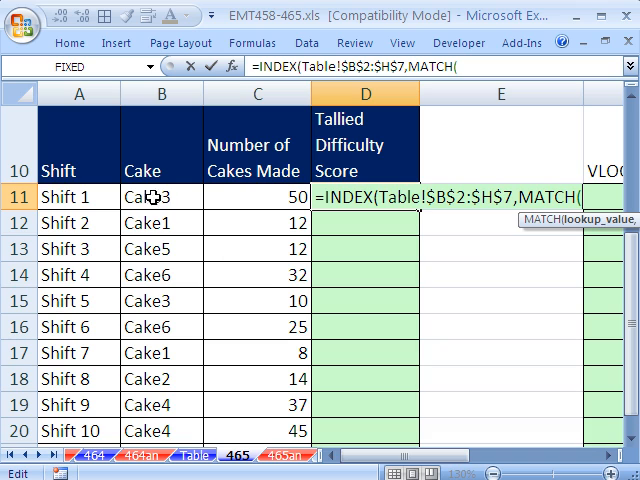
# Give MATCH cake B11 as its lookup value and the Table sheet's Cake range as its array.
pyautogui.write('B11')
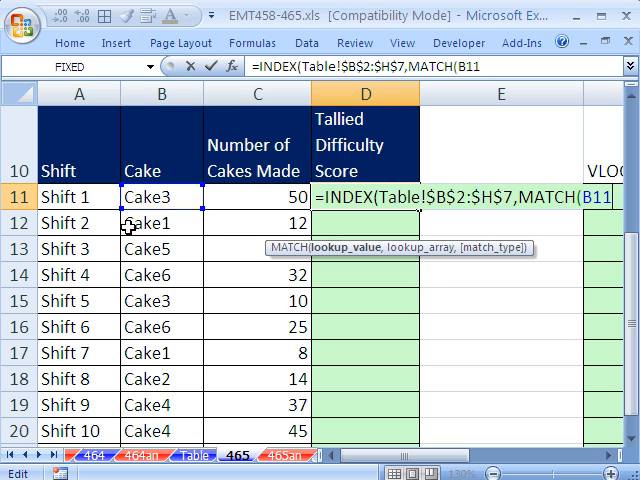
pyautogui.moveTo(390, 255)
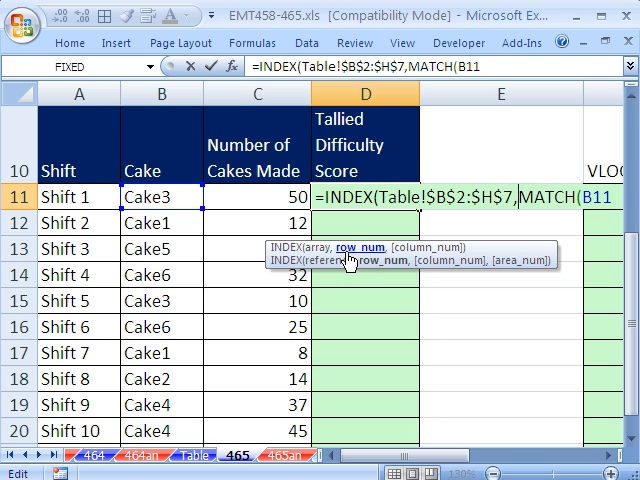
pyautogui.moveTo(350, 260)
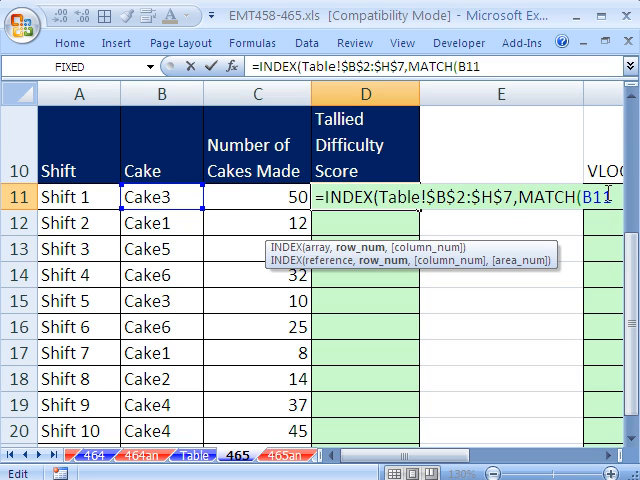
pyautogui.write(',Cake')
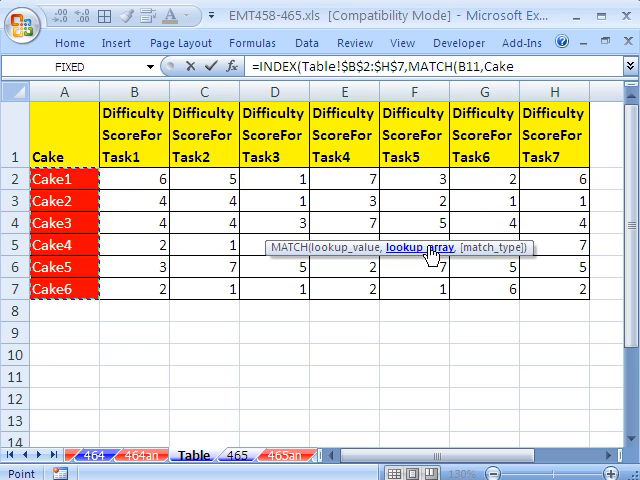
# Close MATCH with exact-match 0 and set INDEX's column number to 0.
pyautogui.write(',')
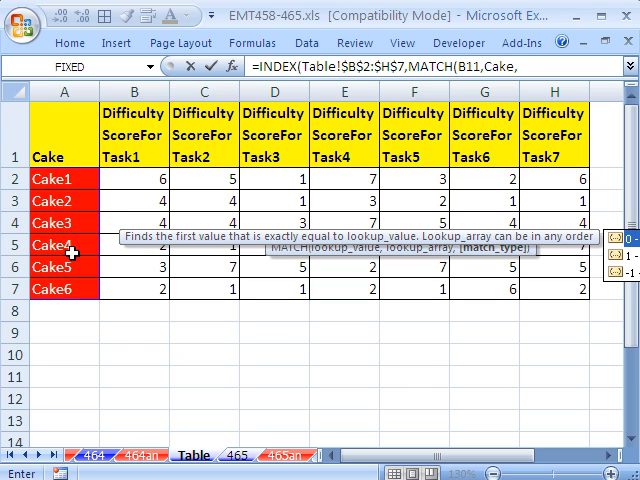
pyautogui.moveTo(85, 320)
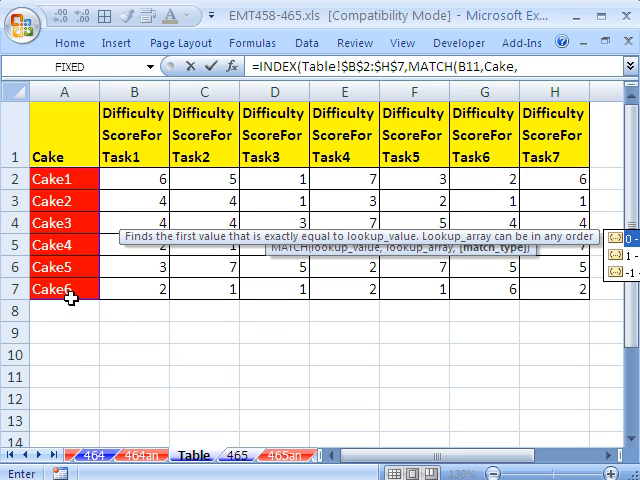
pyautogui.moveTo(600, 268)
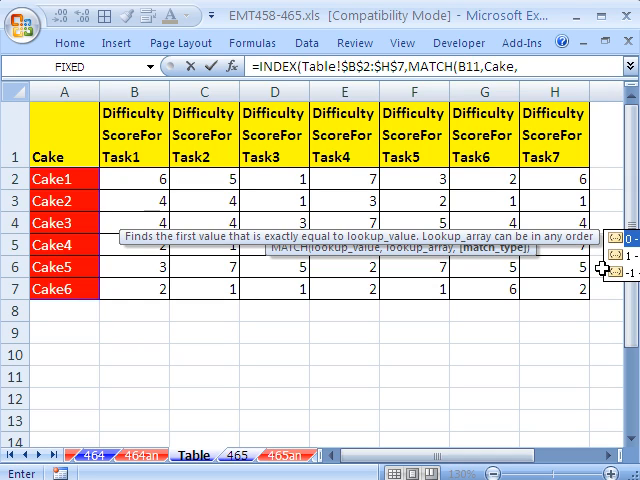
pyautogui.moveTo(510, 293)
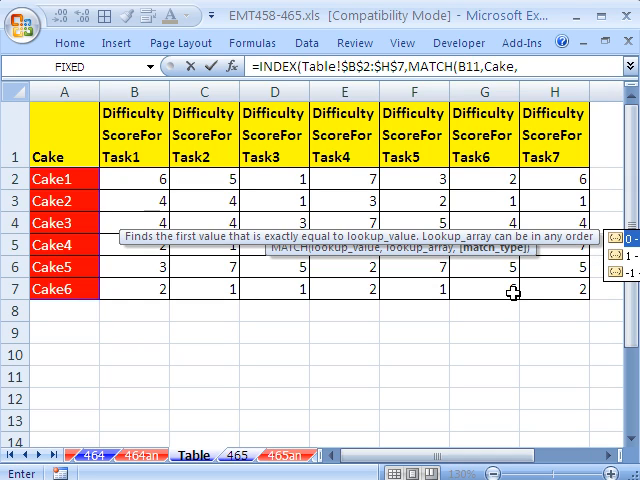
pyautogui.write('0)')
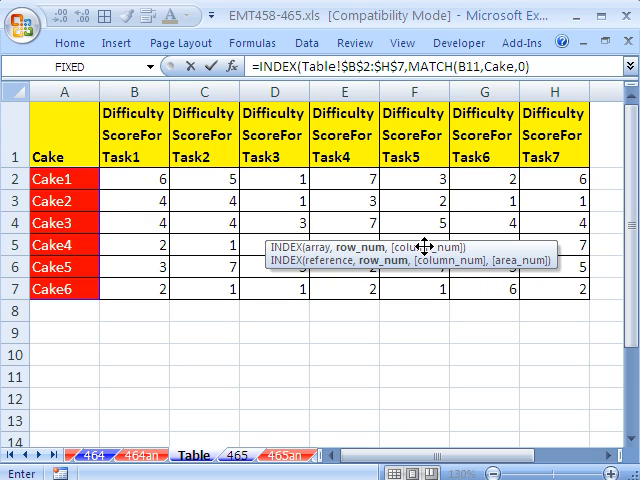
pyautogui.write(',')
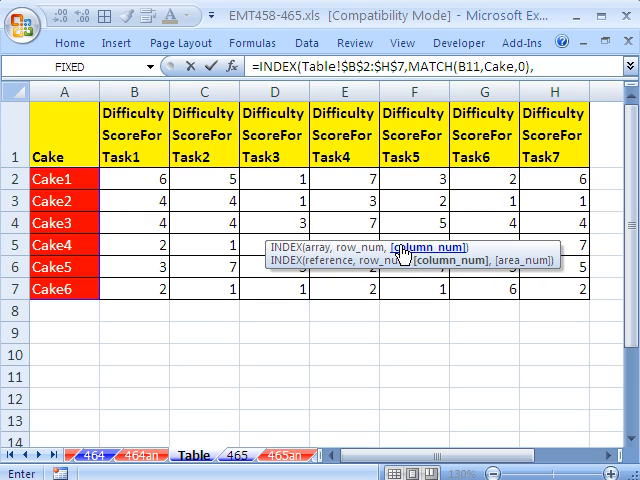
pyautogui.moveTo(444, 263)
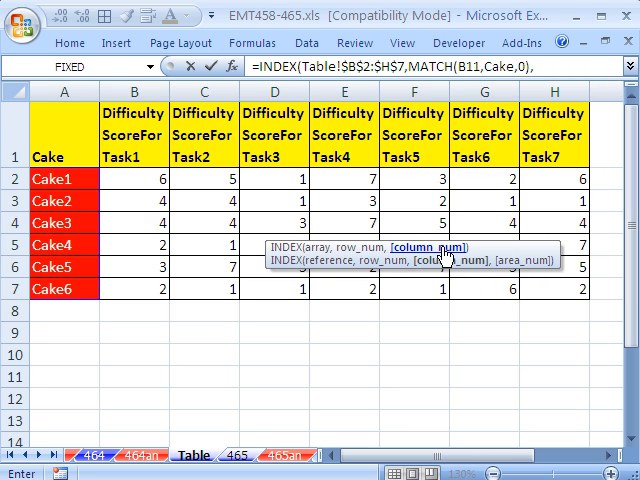
pyautogui.moveTo(268, 249)
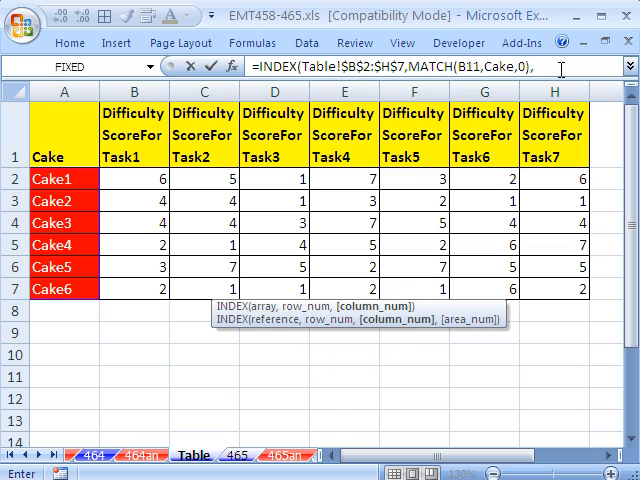
pyautogui.write('0')
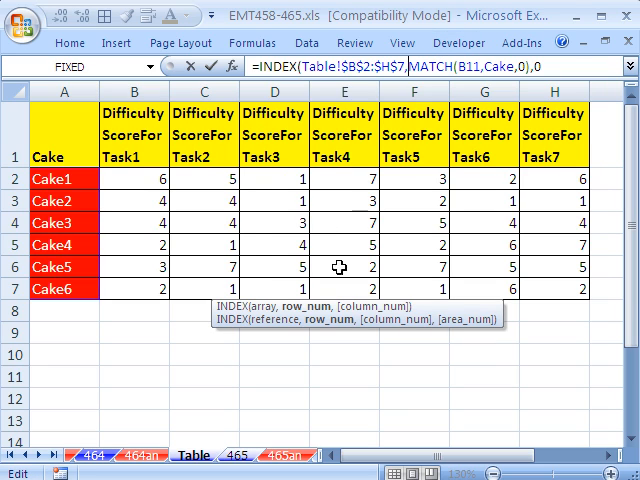
pyautogui.write('0')
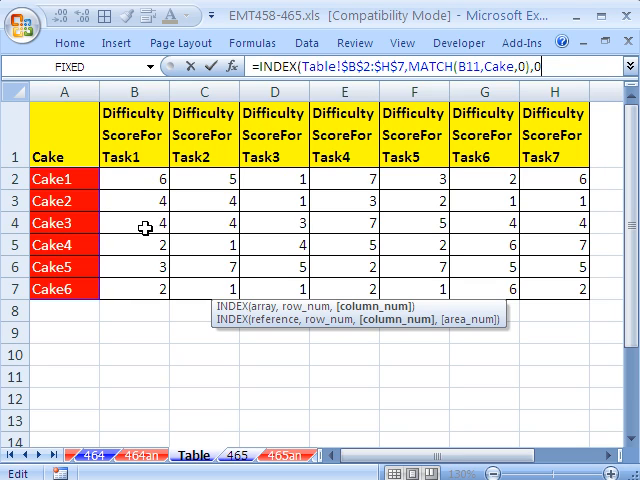
pyautogui.moveTo(577, 226)
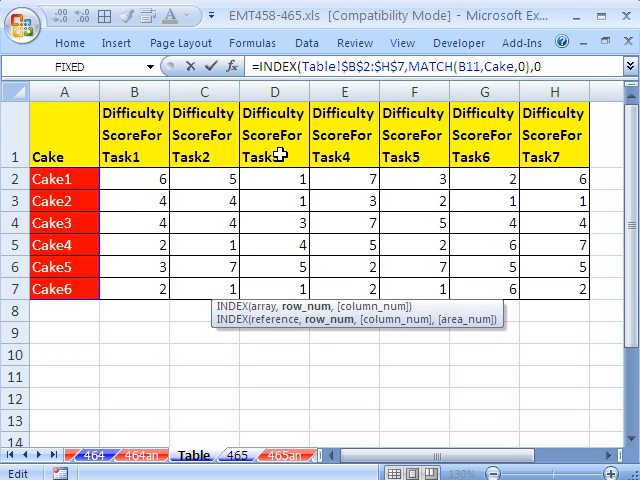
pyautogui.moveTo(296, 312)
pyautogui.write(')')
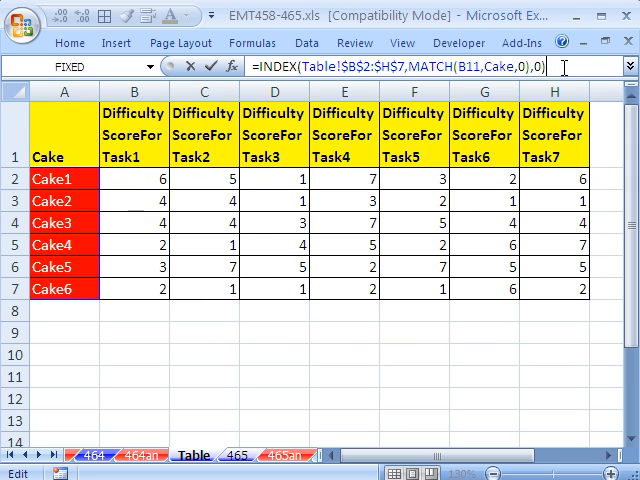
pyautogui.moveTo(133, 222)
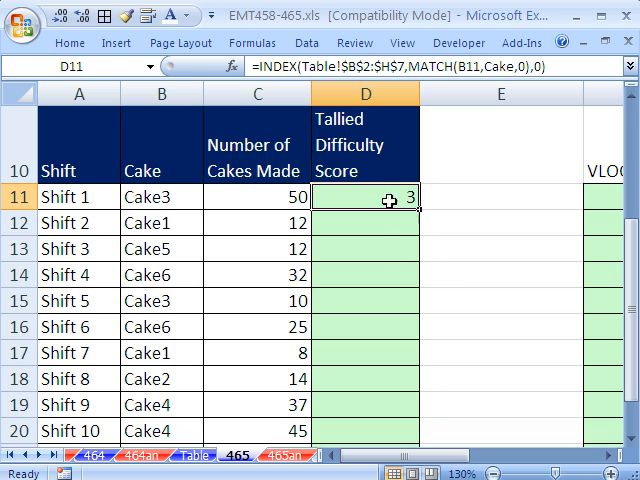
# Reopen D11 holding =INDEX(Table!$B$2:$H$7,MATCH(B11,Cake,0),0) to check Cake3's scores 4,4,3,7,5,4,4.
pyautogui.doubleClick(365, 209)
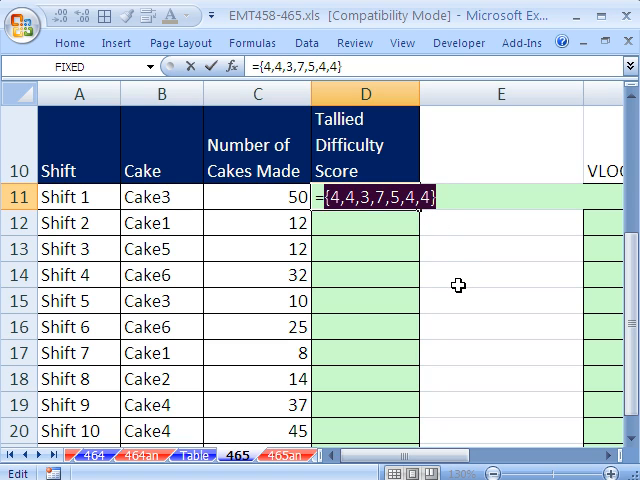
pyautogui.write('=INDEX(Table!$B$2:$H$7,MATCH(B11,Cake,0),0)')
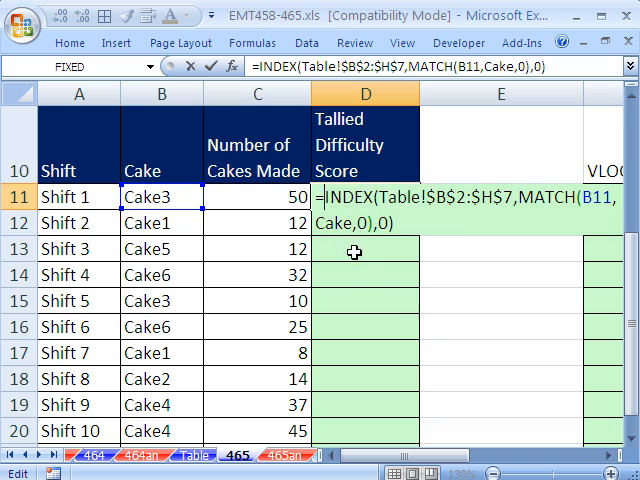
pyautogui.moveTo(457, 245)
pyautogui.write('SUMPRODUCT(')
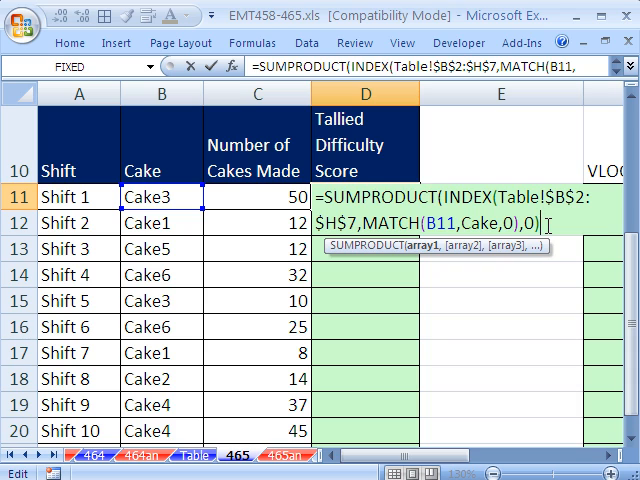
# Enter SUMPRODUCT of the INDEX score row times C11's 50 cakes, previewing values, giving 1550.
pyautogui.write(',')
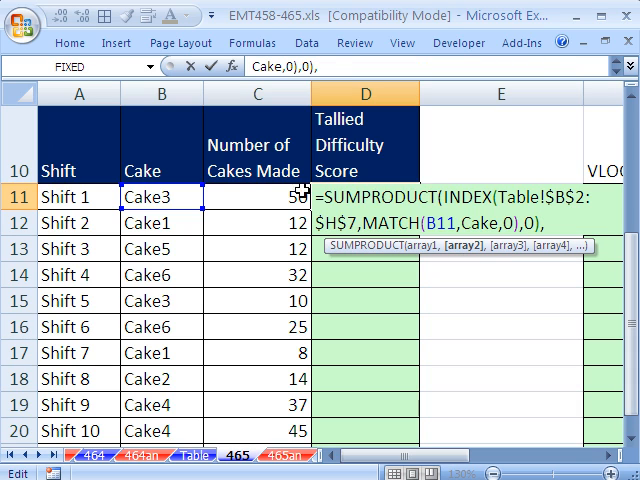
pyautogui.click(257, 198)
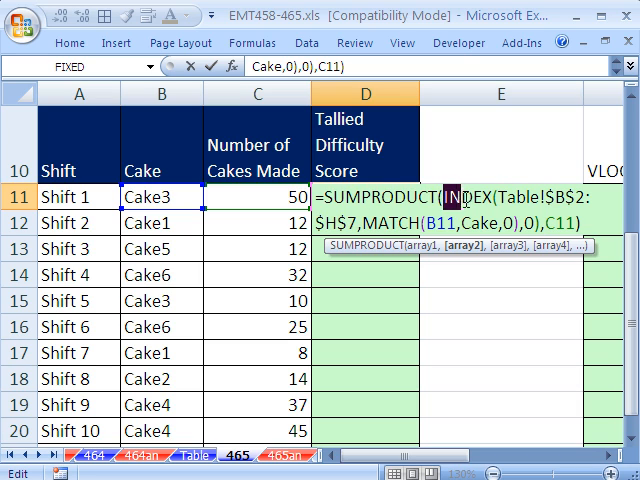
pyautogui.press('f9')
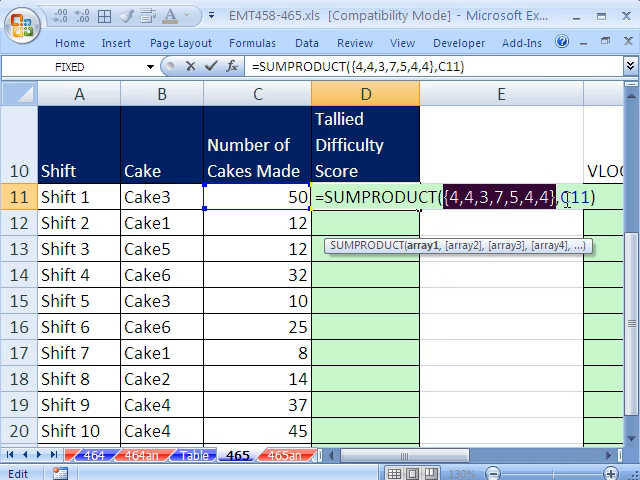
pyautogui.press('Return')
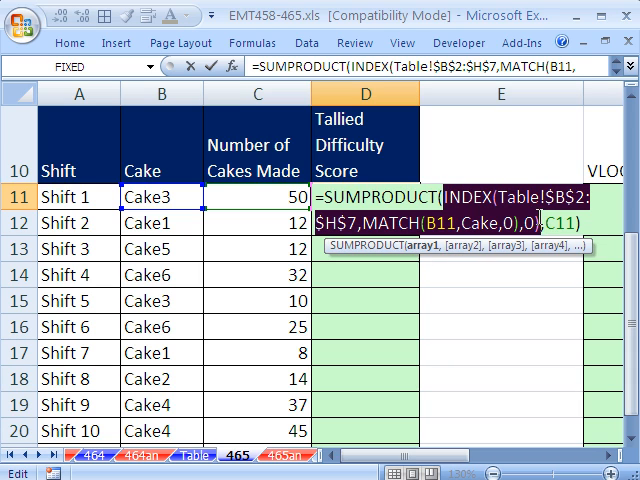
pyautogui.press('F9')
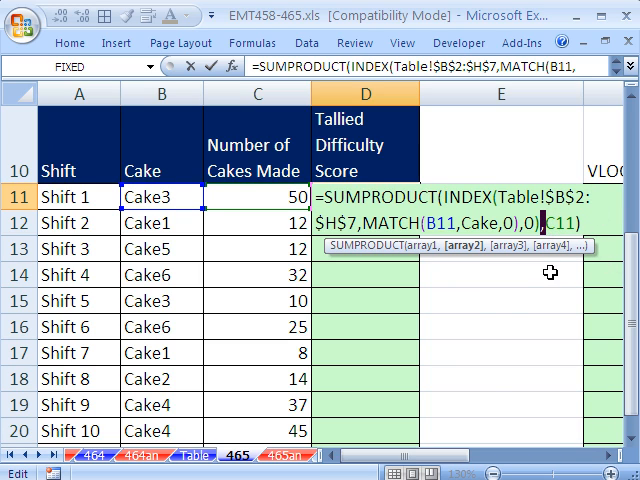
pyautogui.moveTo(445, 318)
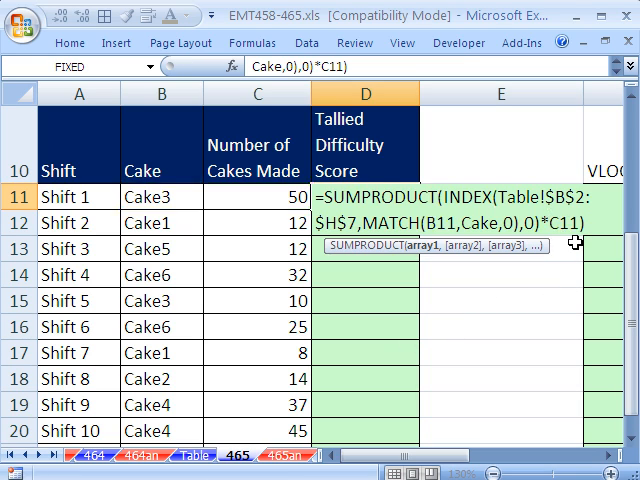
pyautogui.press('Return')
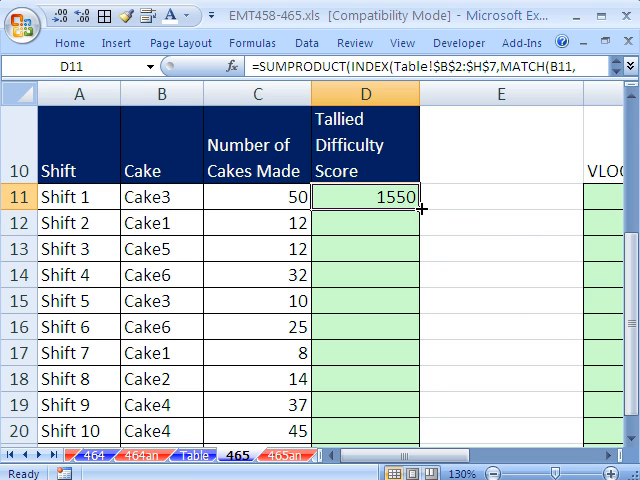
# Fill D11's score formula down to D23 for Shift 13 and scroll back to the top.
pyautogui.moveTo(420, 196); pyautogui.dragTo(424, 263)
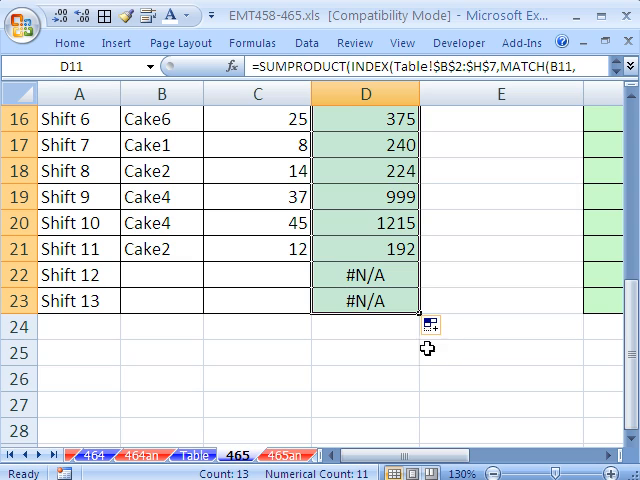
pyautogui.scroll(3)
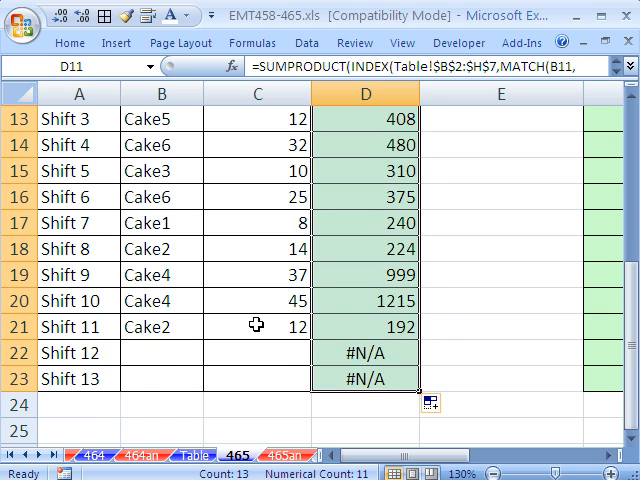
pyautogui.scroll(3)
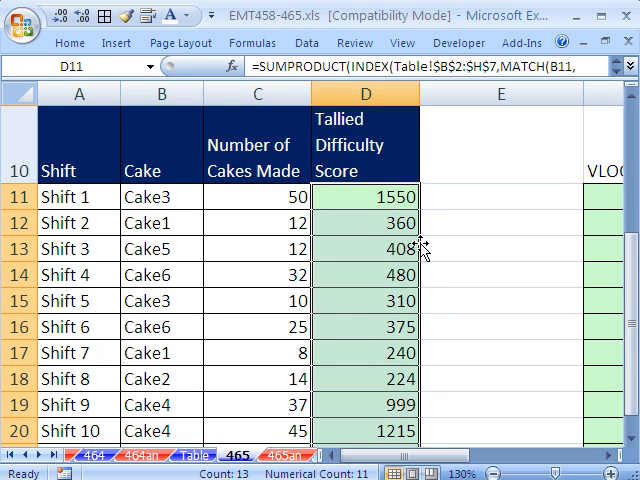
# Wrap D11's formula in IF(AND(B11<>"",C11<>""),…,"") so empty shifts show blank.
pyautogui.doubleClick(364, 196)
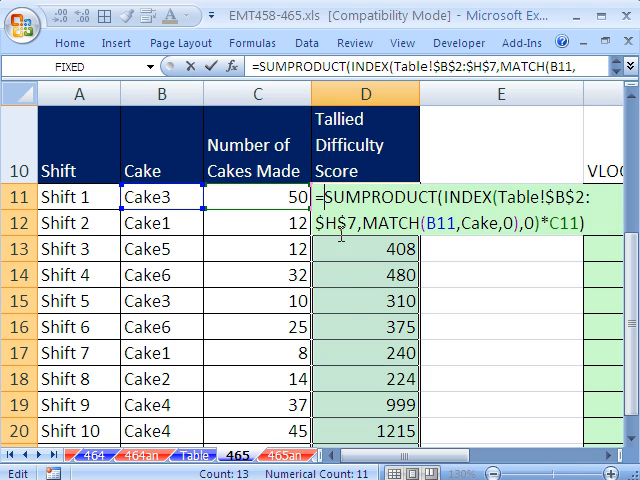
pyautogui.write('IF(')
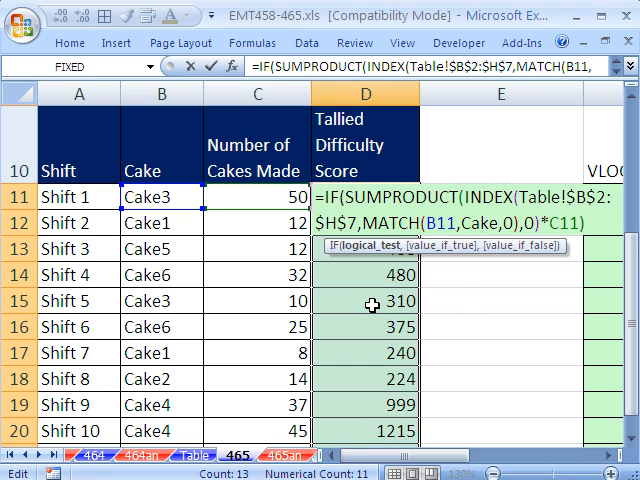
pyautogui.write('AND(')
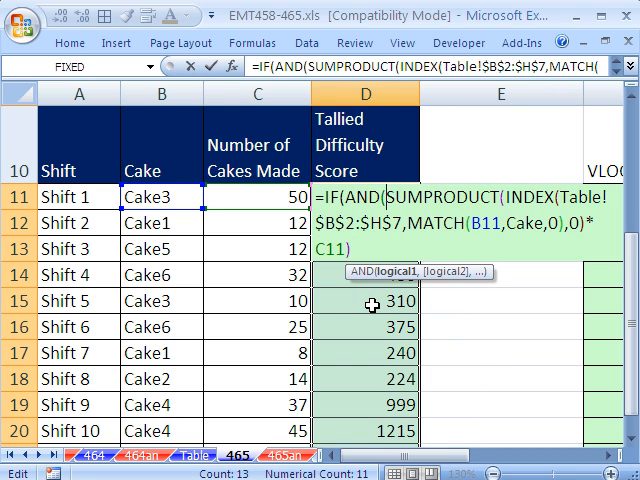
pyautogui.moveTo(177, 203)
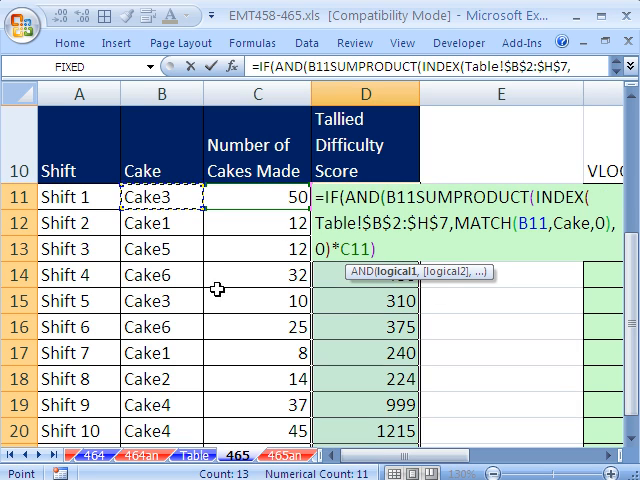
pyautogui.write('<>"",C')
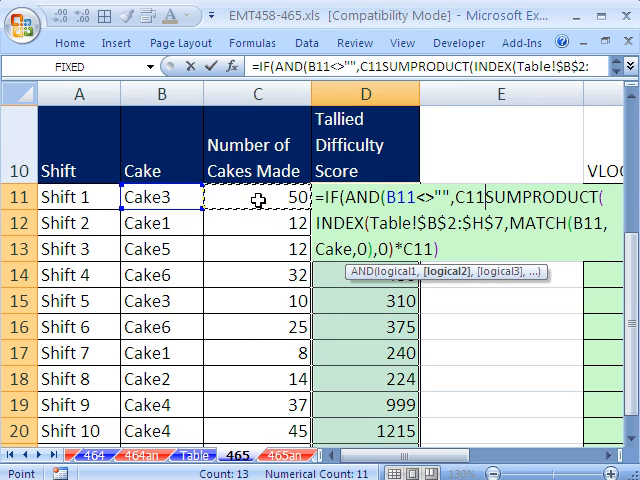
pyautogui.write('<>')
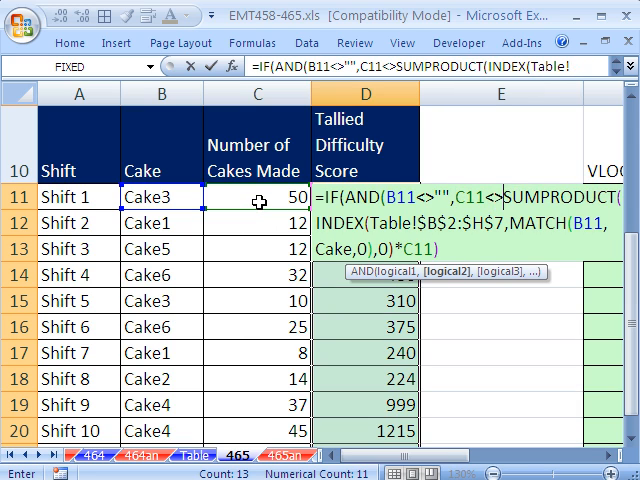
pyautogui.write('""),')
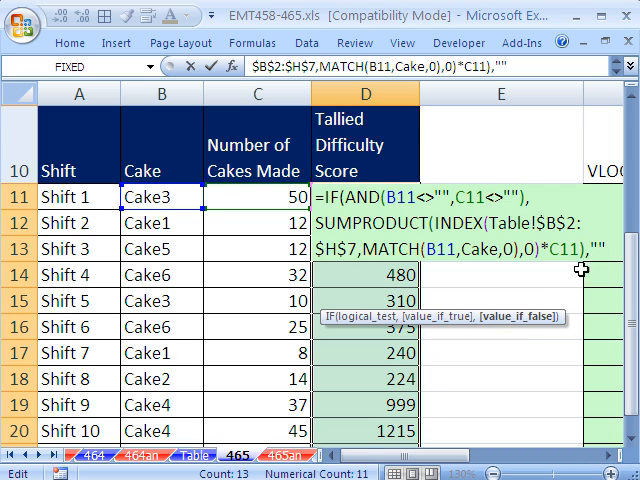
pyautogui.moveTo(544, 320)
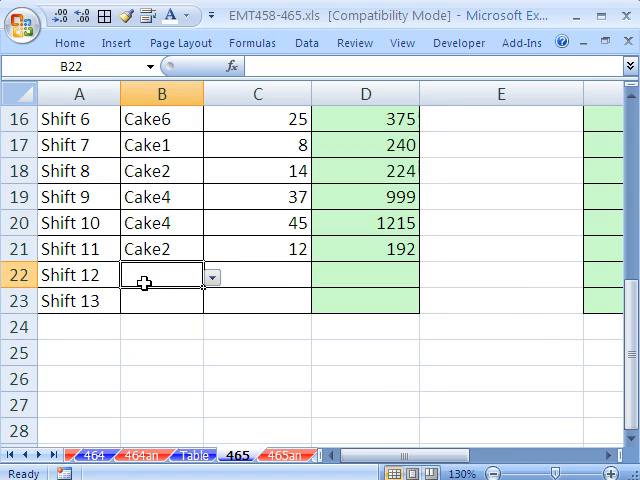
# Choose Cake6 from Shift 12's cake dropdown in B22.
pyautogui.click(211, 277)
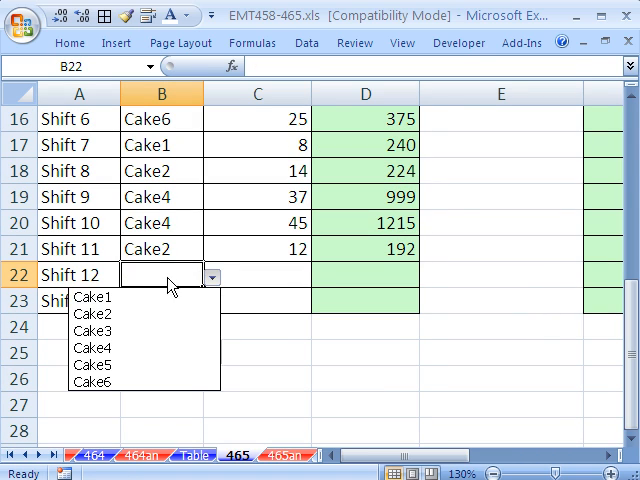
pyautogui.click(93, 382)
pyautogui.write('2')
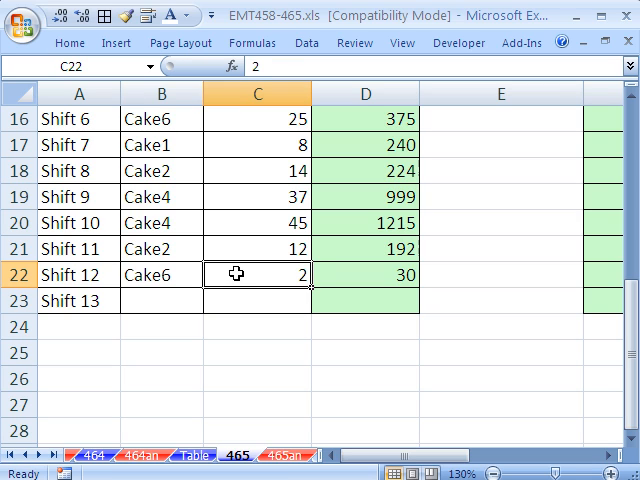
pyautogui.moveTo(262, 301)
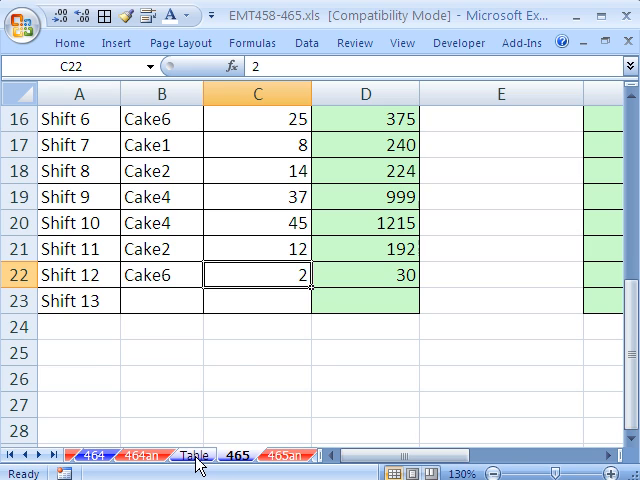
pyautogui.click(192, 455)
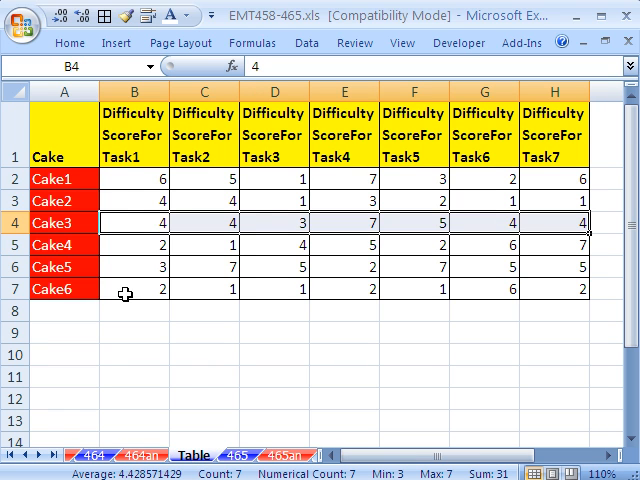
pyautogui.moveTo(158, 316)
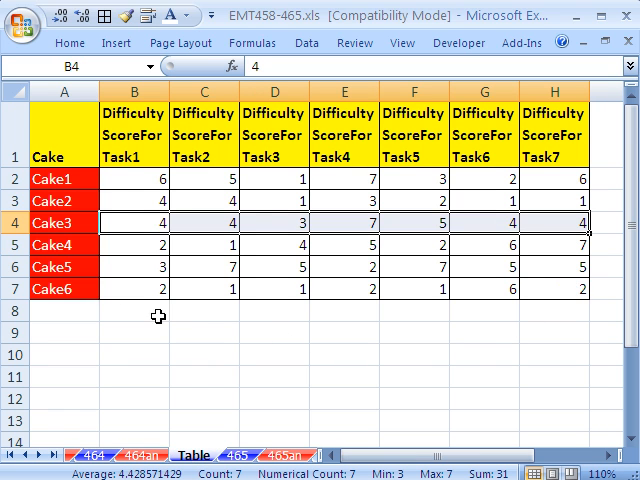
pyautogui.moveTo(170, 382)
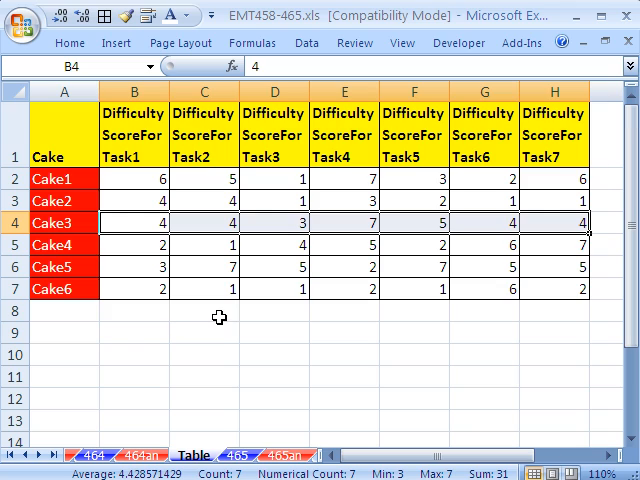
pyautogui.moveTo(302, 316)
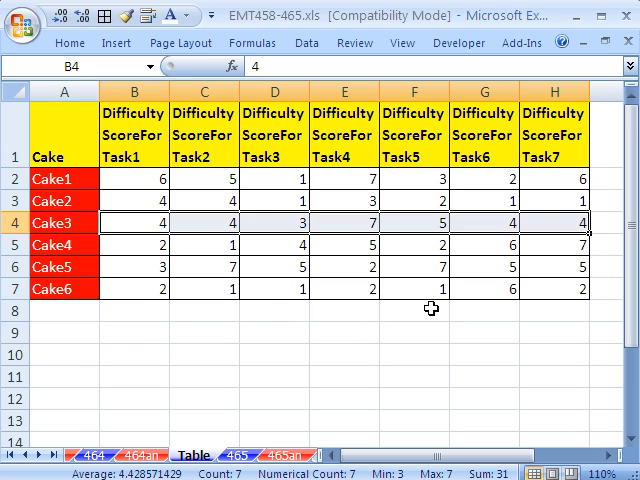
pyautogui.moveTo(576, 307)
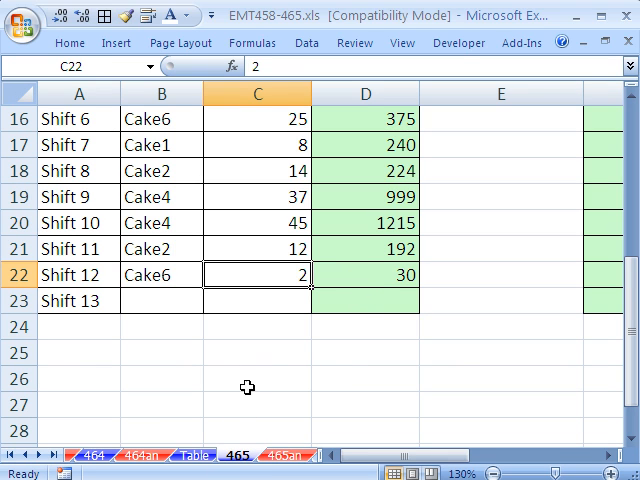
# Switch to the Table sheet and pick a cell for the Cake6 doubling check row.
pyautogui.click(194, 456)
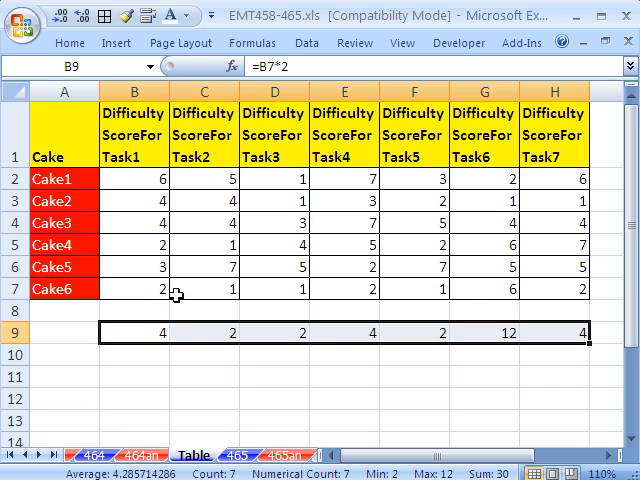
pyautogui.click(608, 333)
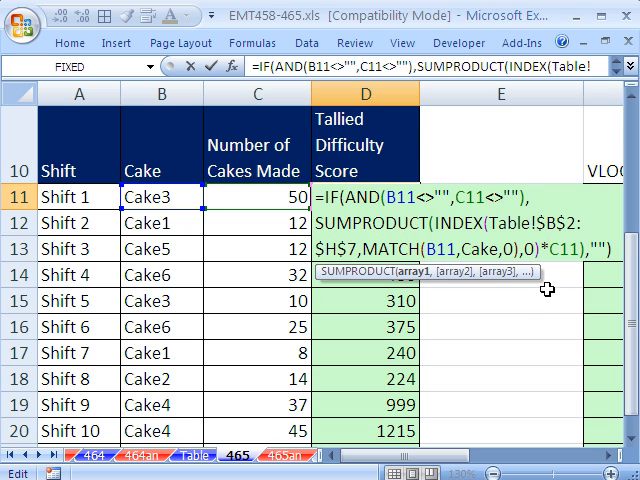
pyautogui.moveTo(550, 364)
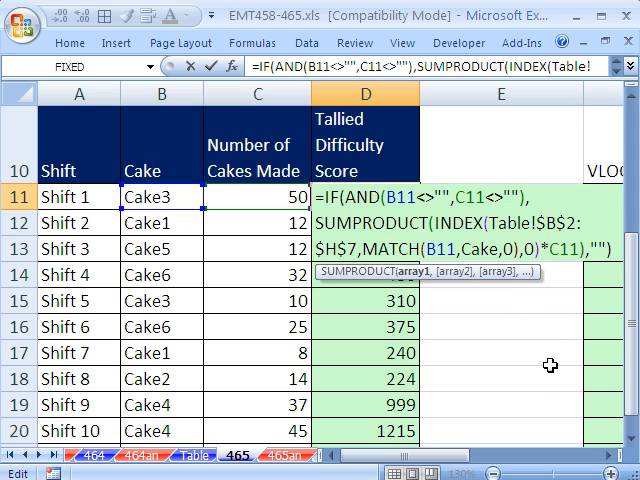